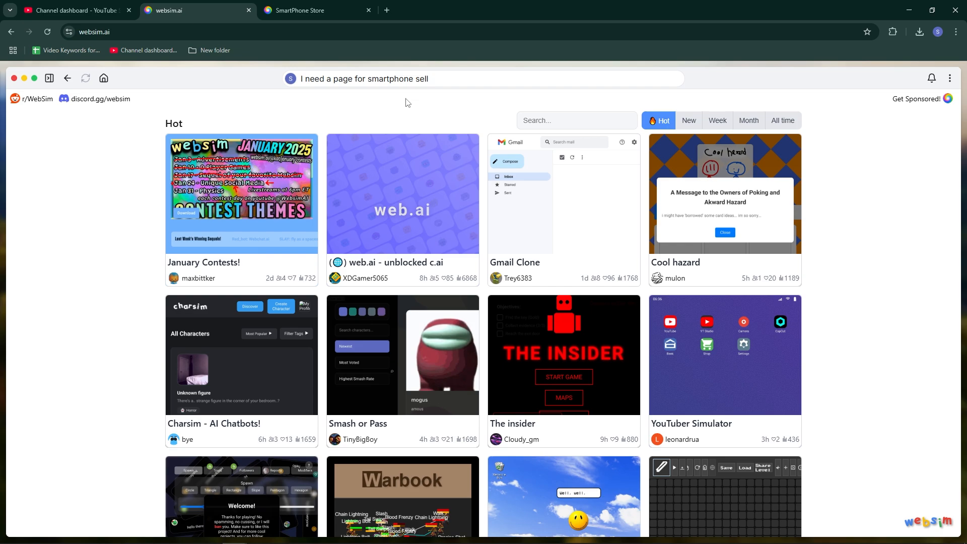
mouse_move(361, 107)
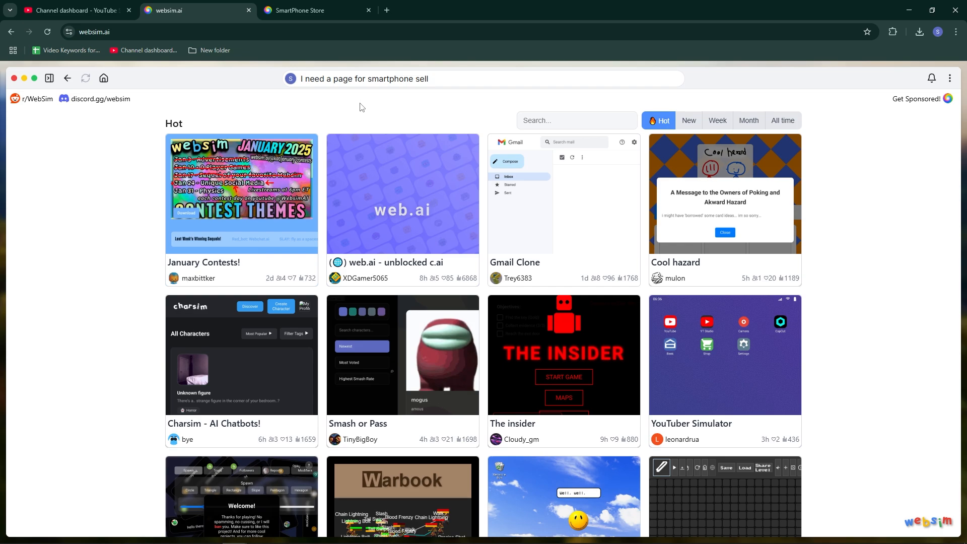
mouse_move(161, 65)
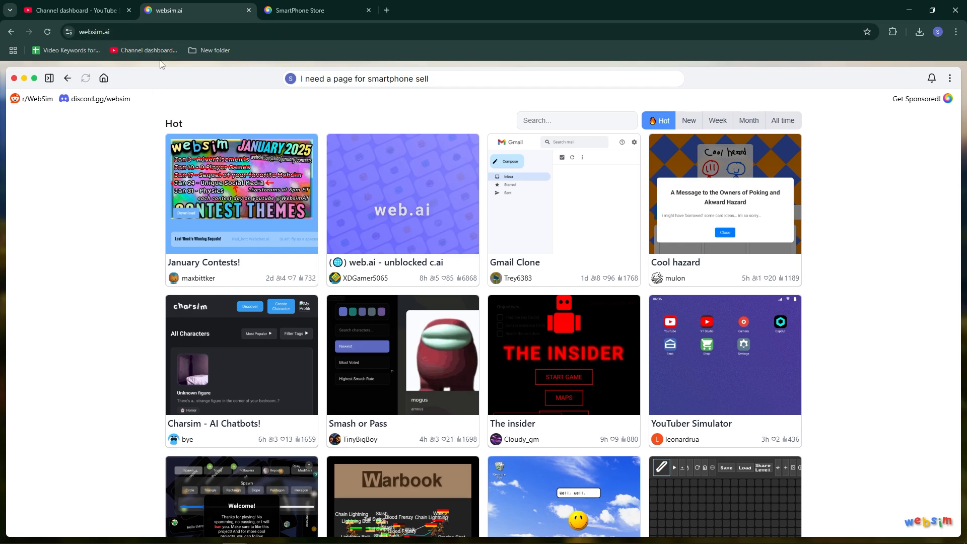
mouse_move(170, 75)
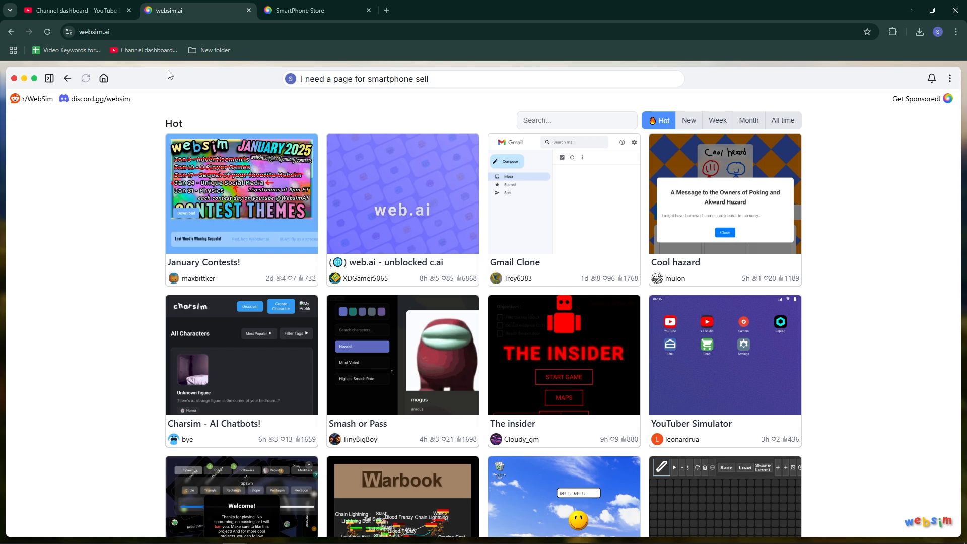
mouse_move(951, 79)
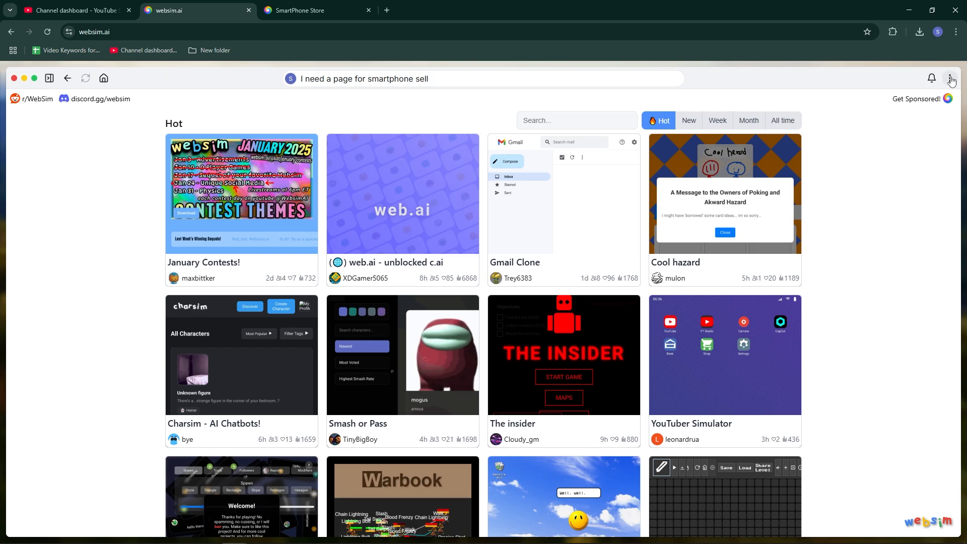
Switch to the SmartPhone Haven store tab and show its Copy URL, View Source, Download menu
left_click(290, 79)
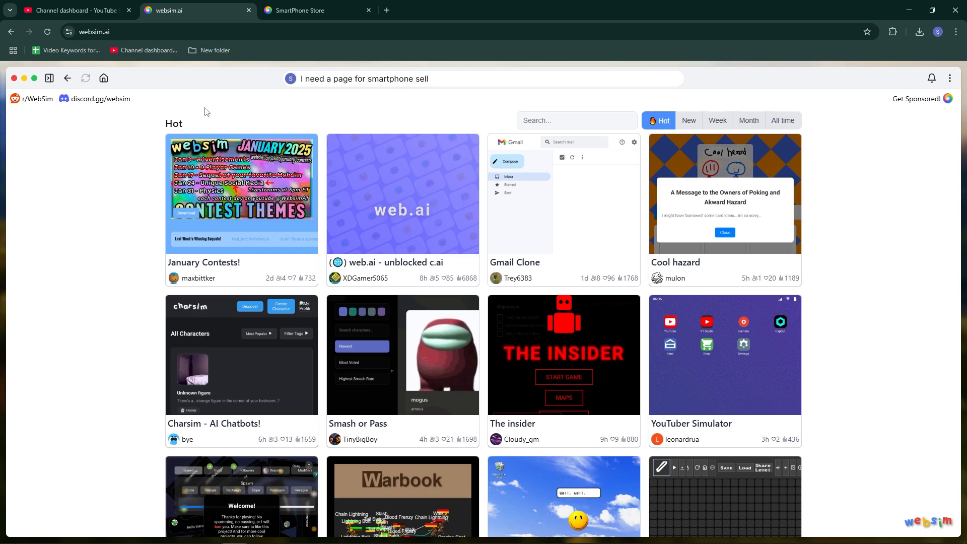
mouse_move(541, 201)
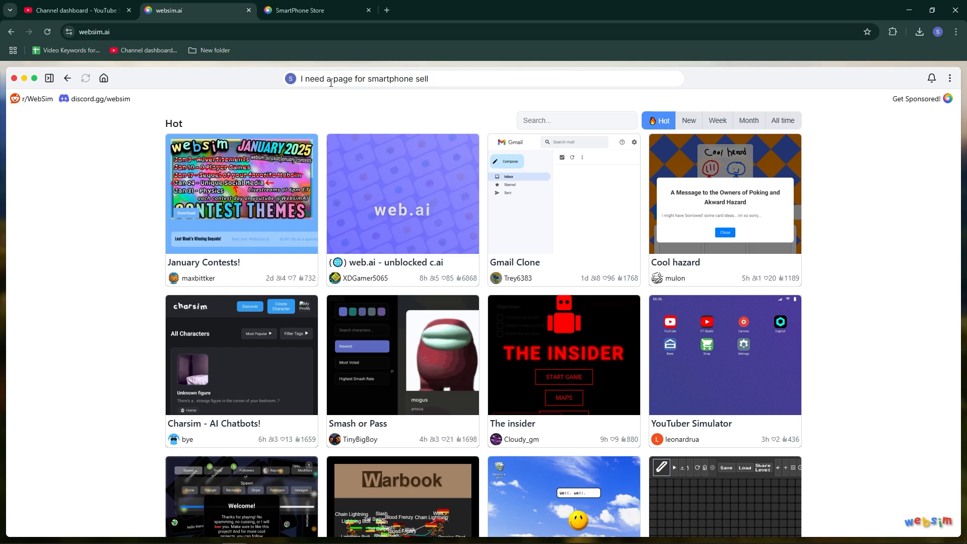
left_click(364, 78)
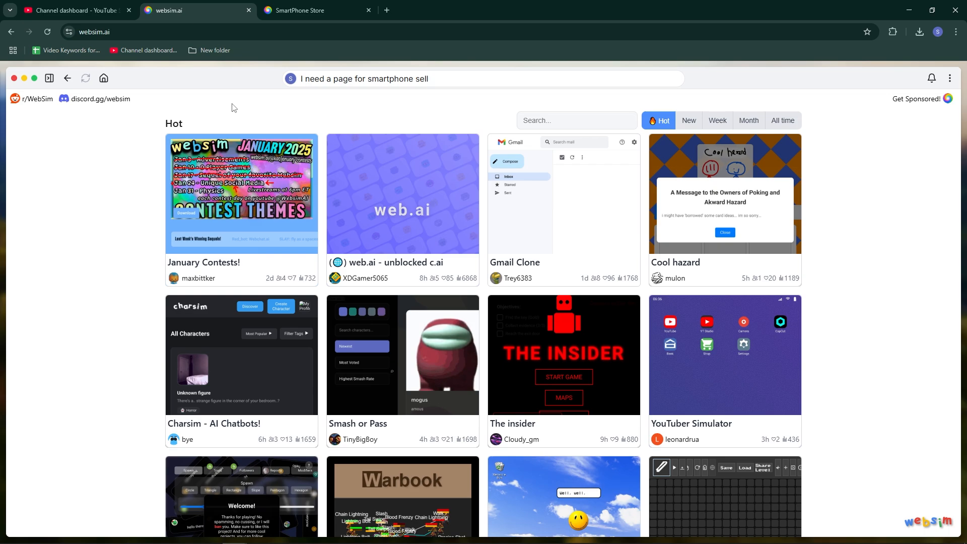
left_click(364, 78)
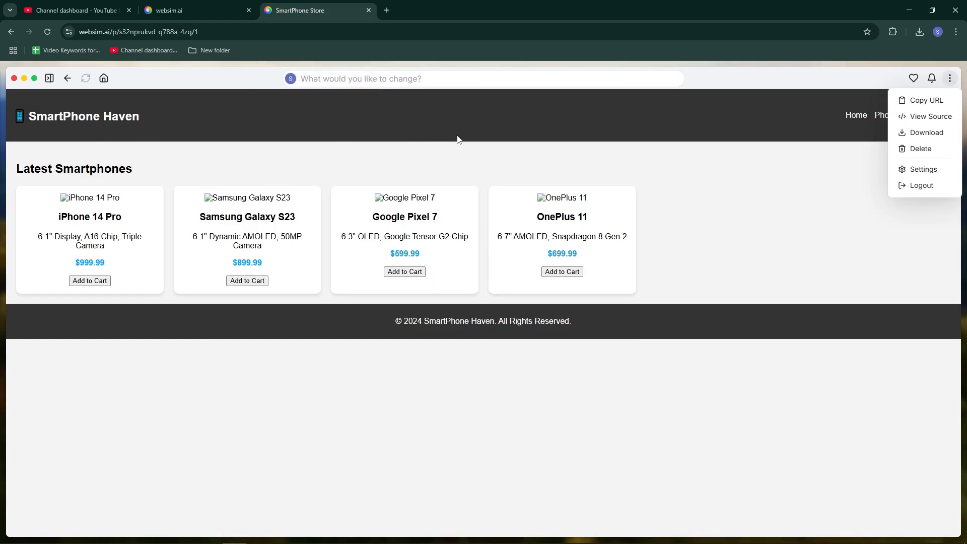
left_click(452, 284)
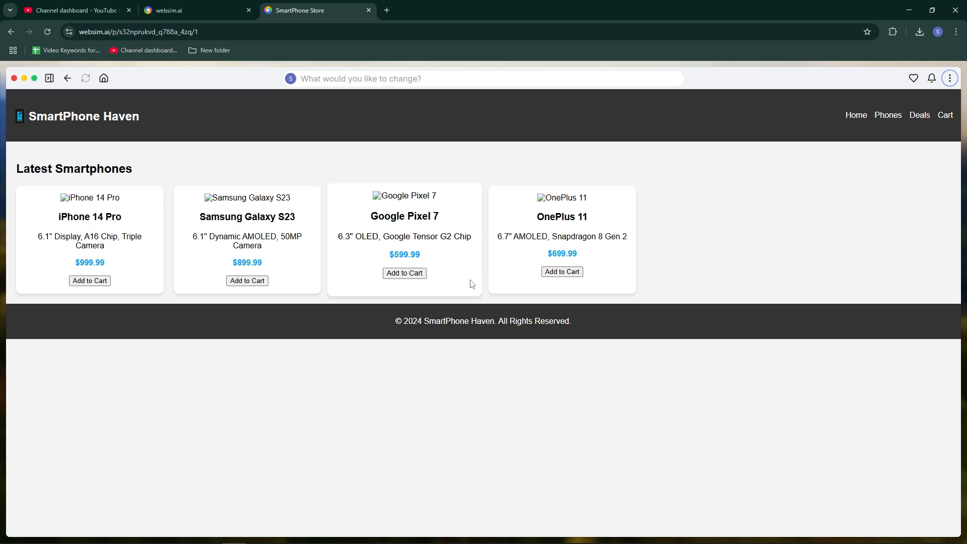
mouse_move(888, 119)
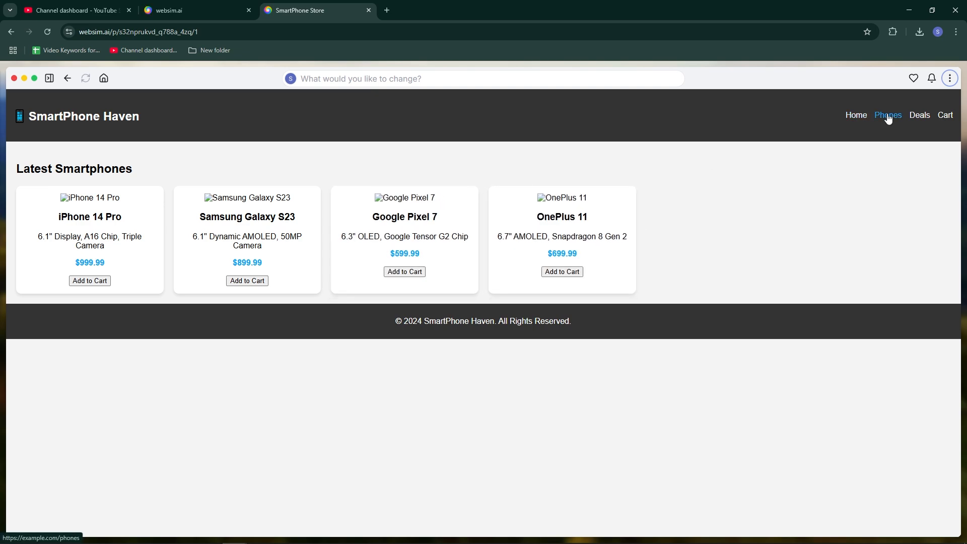
left_click(950, 78)
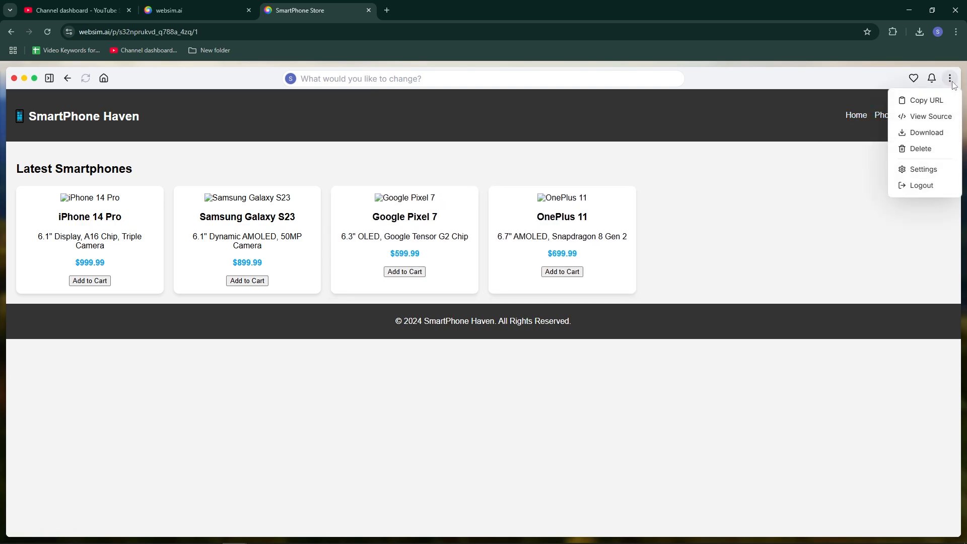
mouse_move(931, 117)
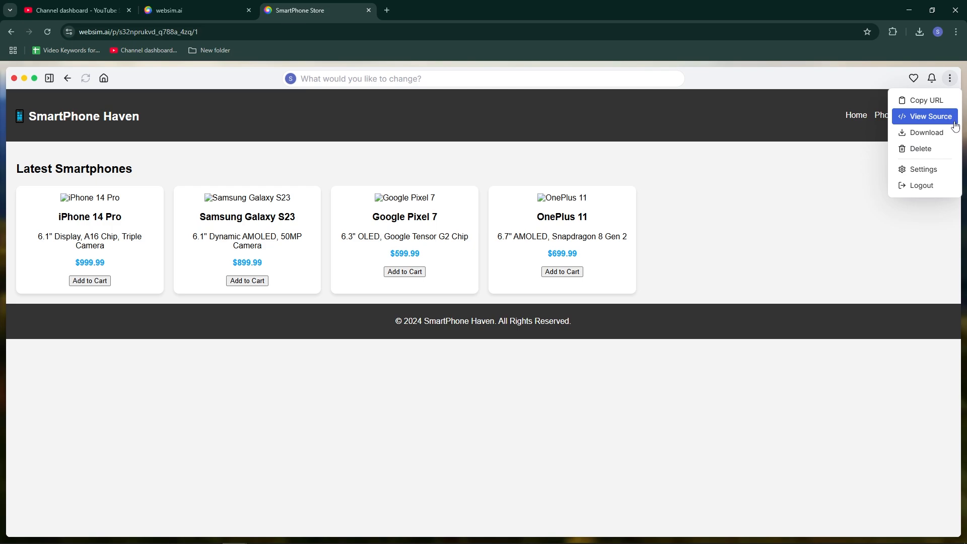
mouse_move(945, 132)
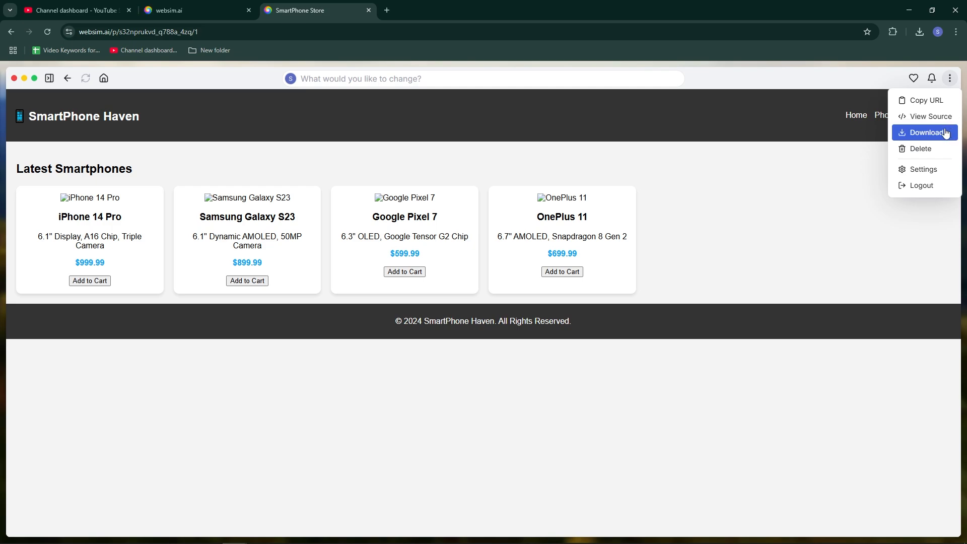
Download the store page and save the 4.1 KB zip to Downloads, confirming it finished
left_click(950, 77)
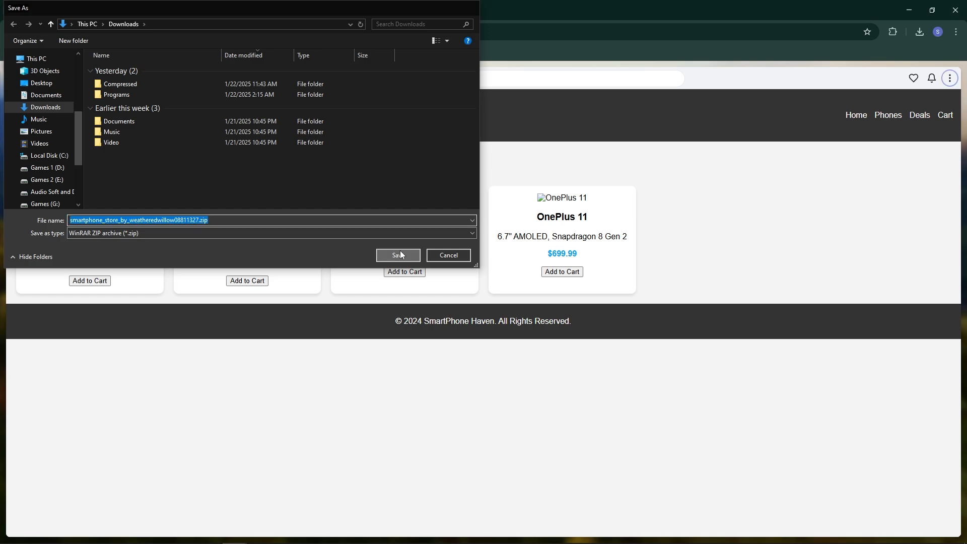
left_click(398, 255)
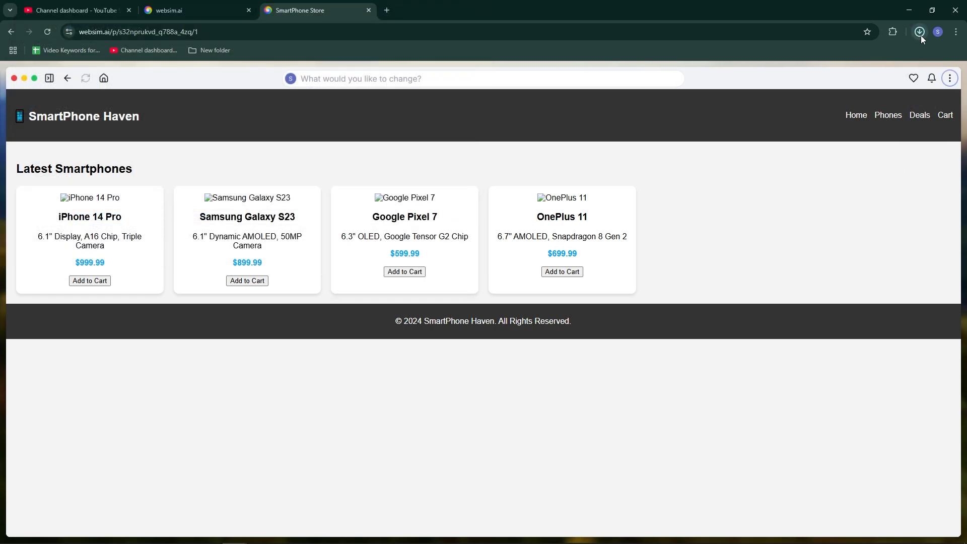
left_click(919, 31)
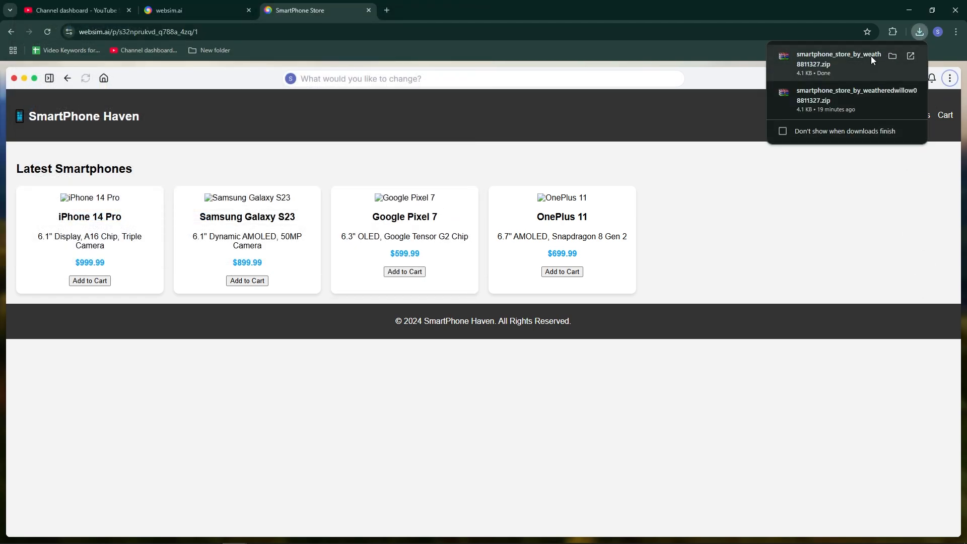
left_click(950, 78)
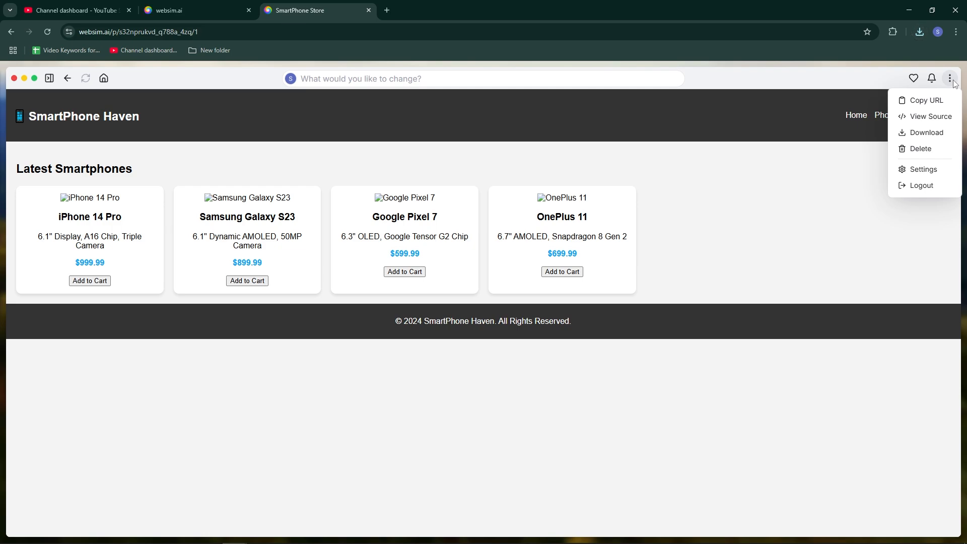
Open View Source to read index.html, then cancel out of the code editor
left_click(932, 116)
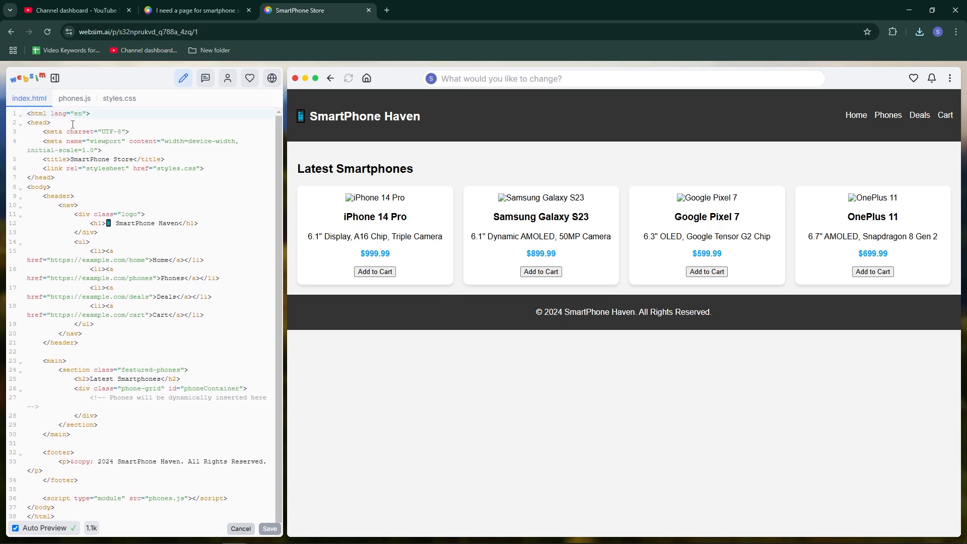
mouse_move(338, 129)
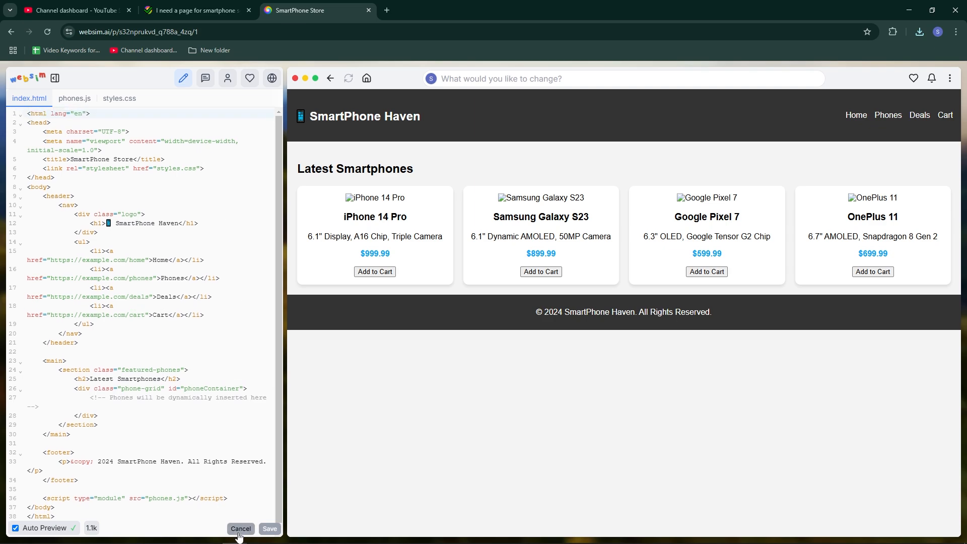
left_click(240, 529)
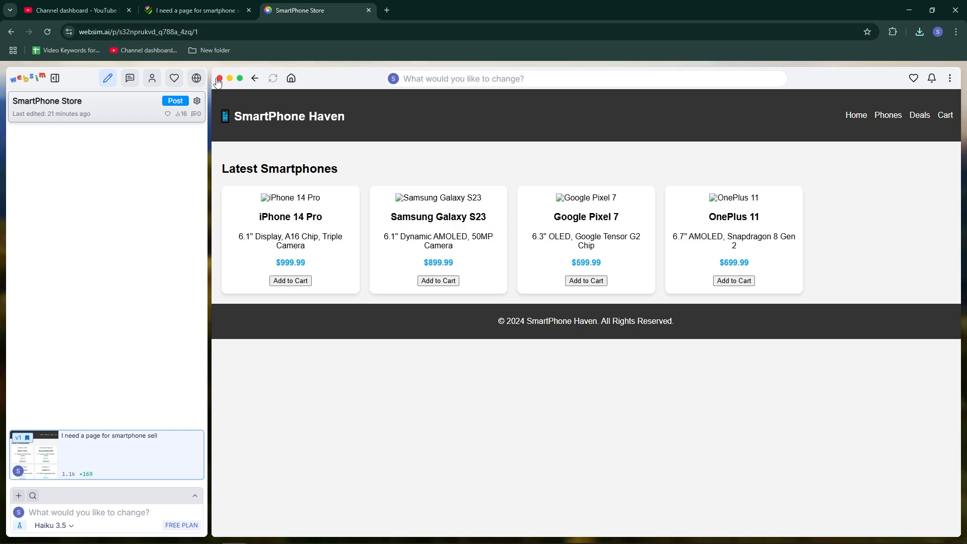
mouse_move(243, 159)
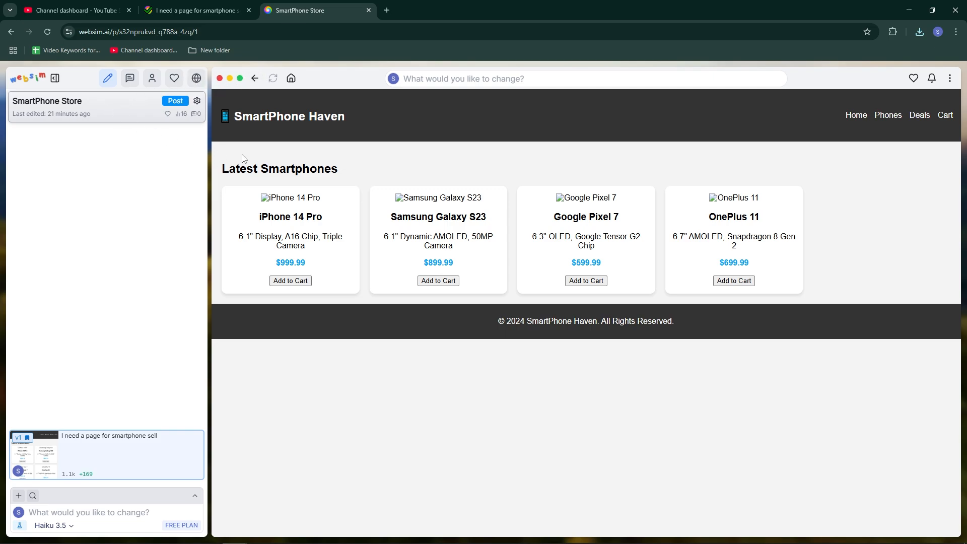
mouse_move(206, 373)
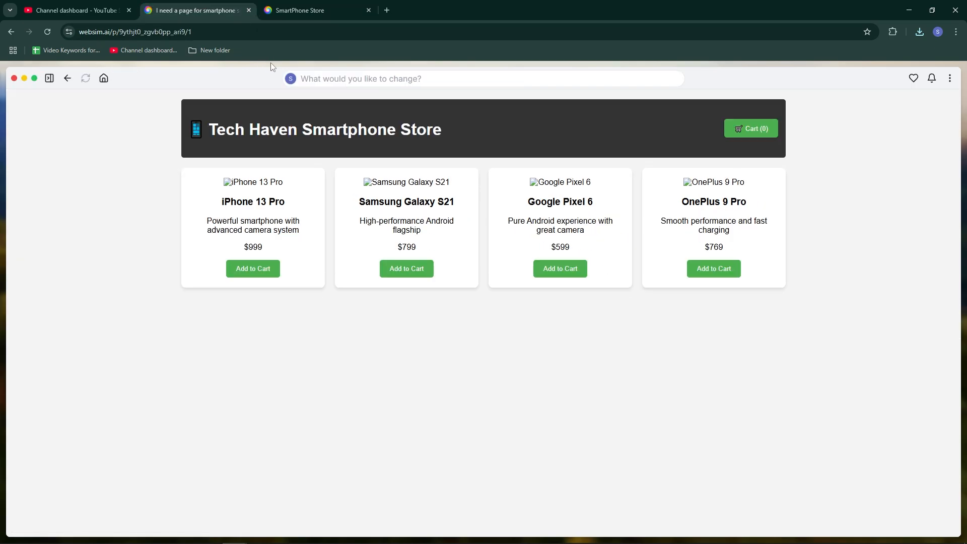
mouse_move(187, 105)
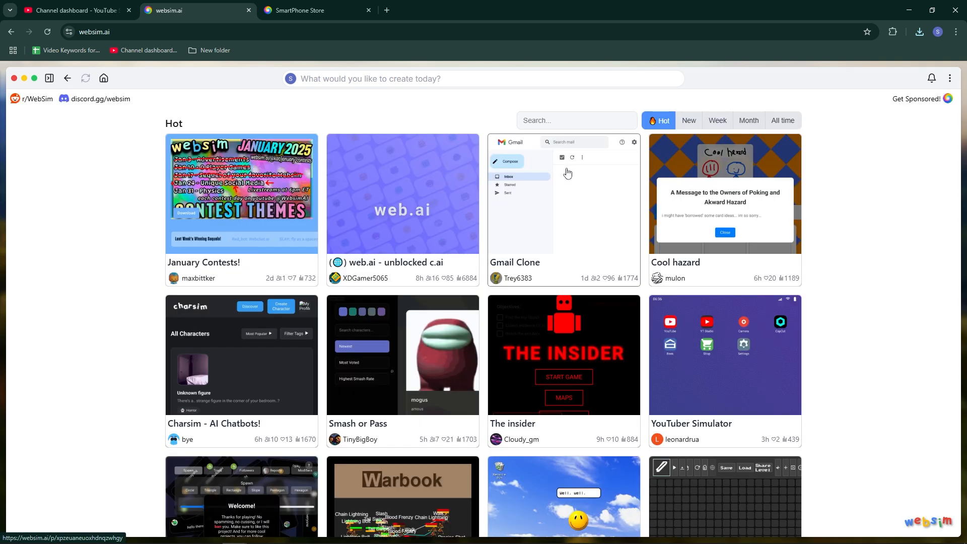
Scroll down through the Tech Haven Smartphone Store page on the way back to the home gallery
scroll("down", 3)
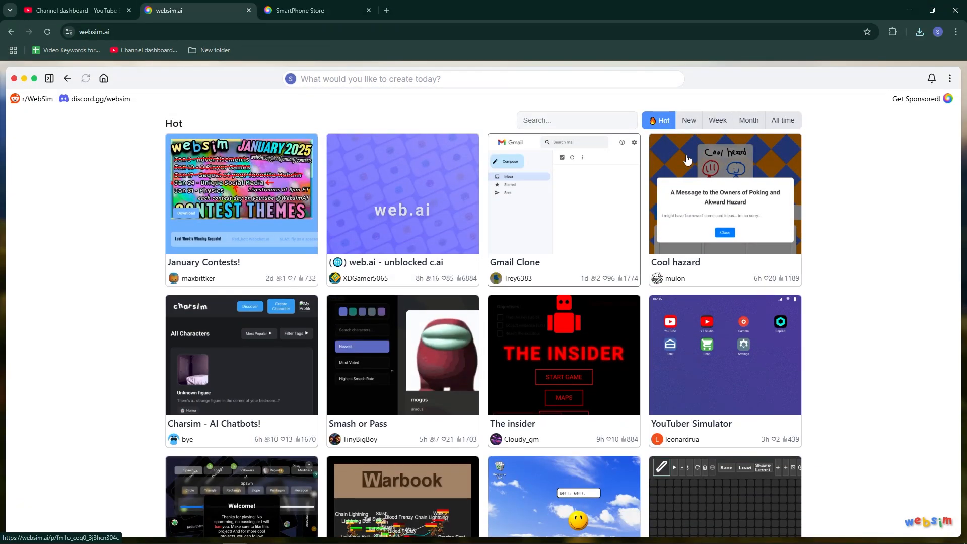
mouse_move(743, 141)
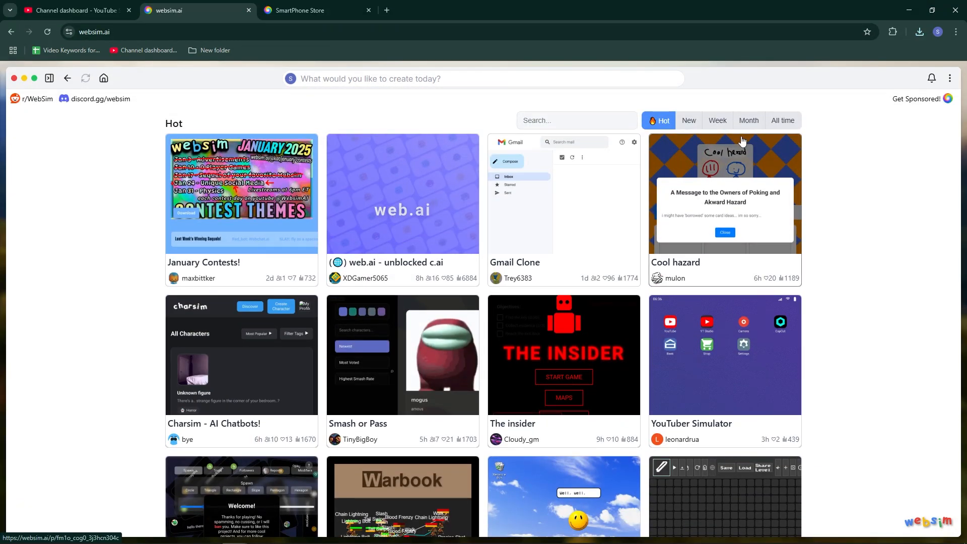